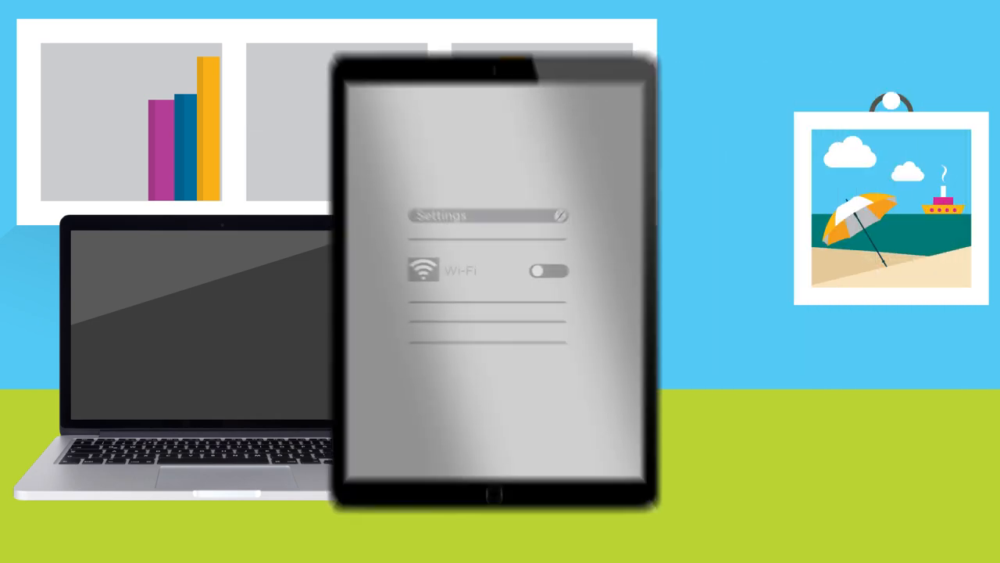
Bring up the tablet's Settings with the Wi-Fi section shown as off
left_click(547, 272)
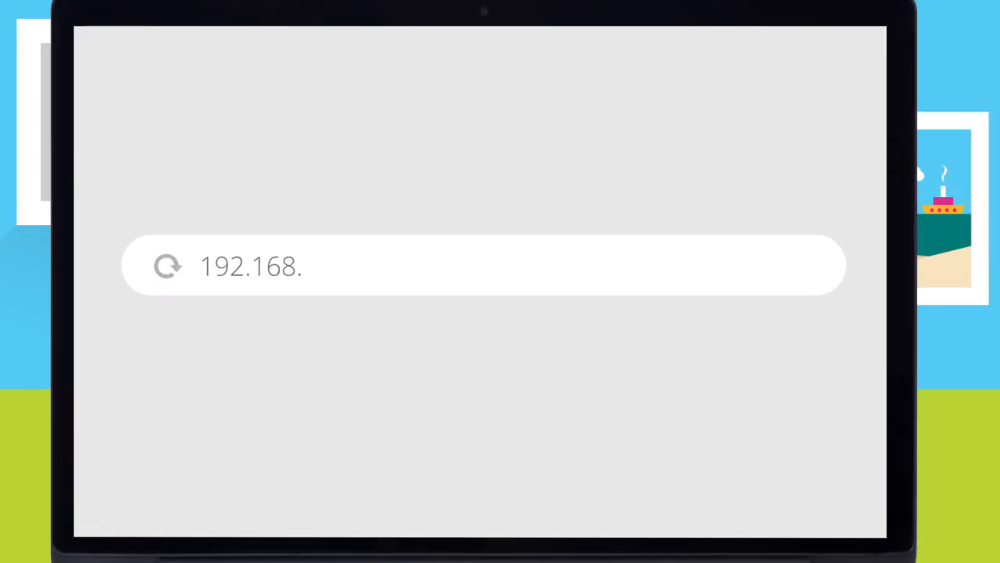
Go to 192.168.0.1 and log in to the CGNM-2250-RES admin interface
type("0.1")
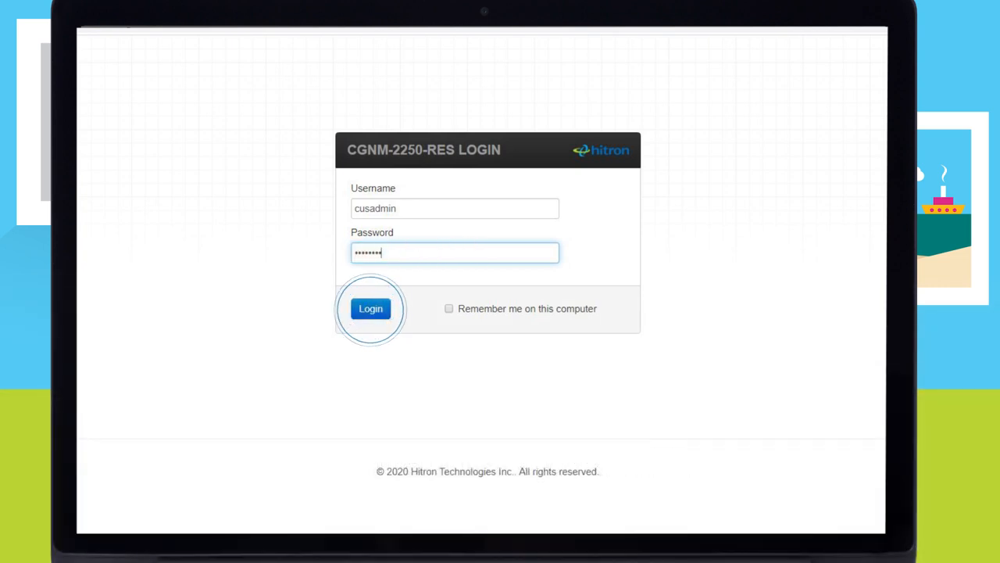
left_click(370, 308)
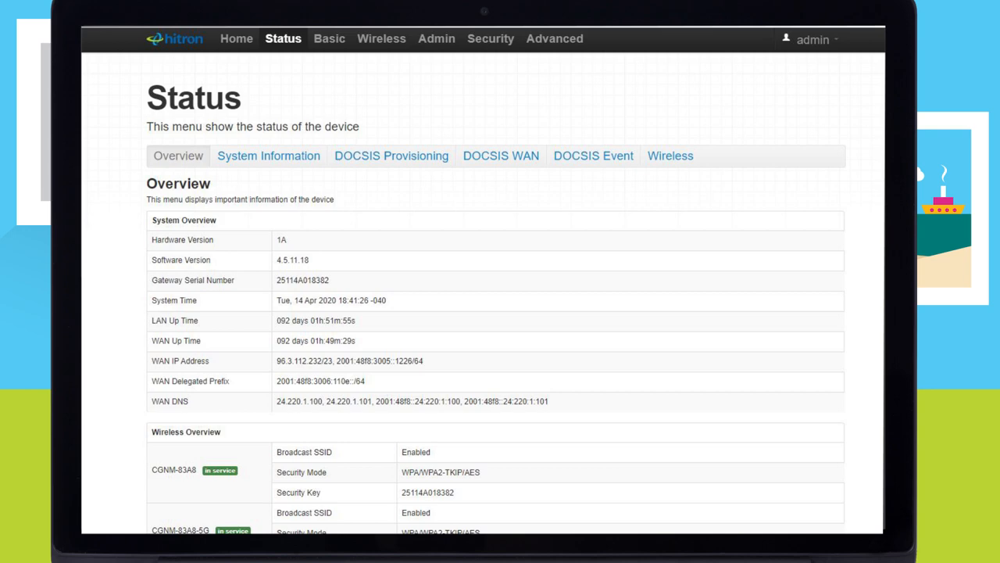
Show the 5G band's Basic Settings with the primary network name and password fields
left_click(382, 39)
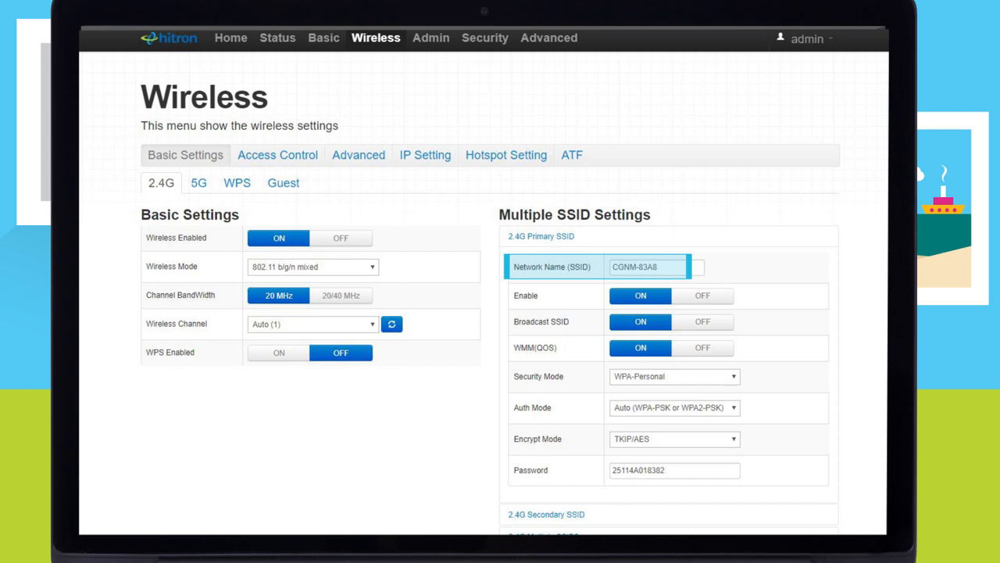
left_click(197, 183)
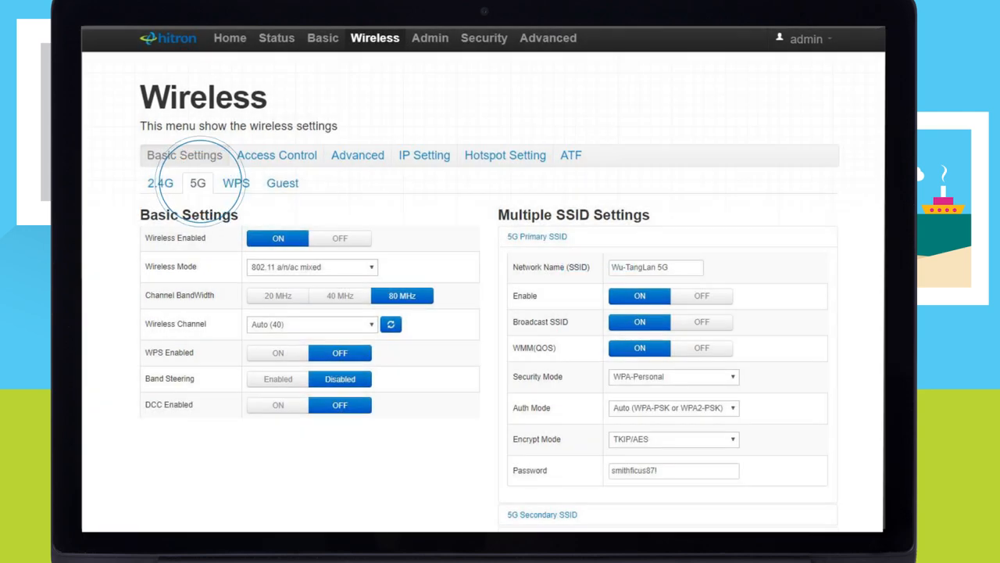
left_click(654, 267)
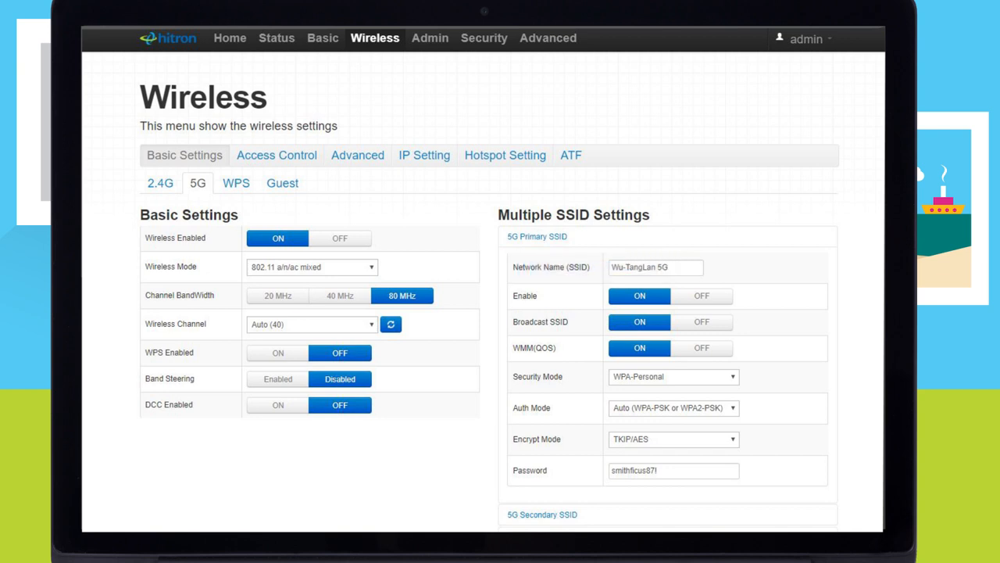
scroll("down", 3)
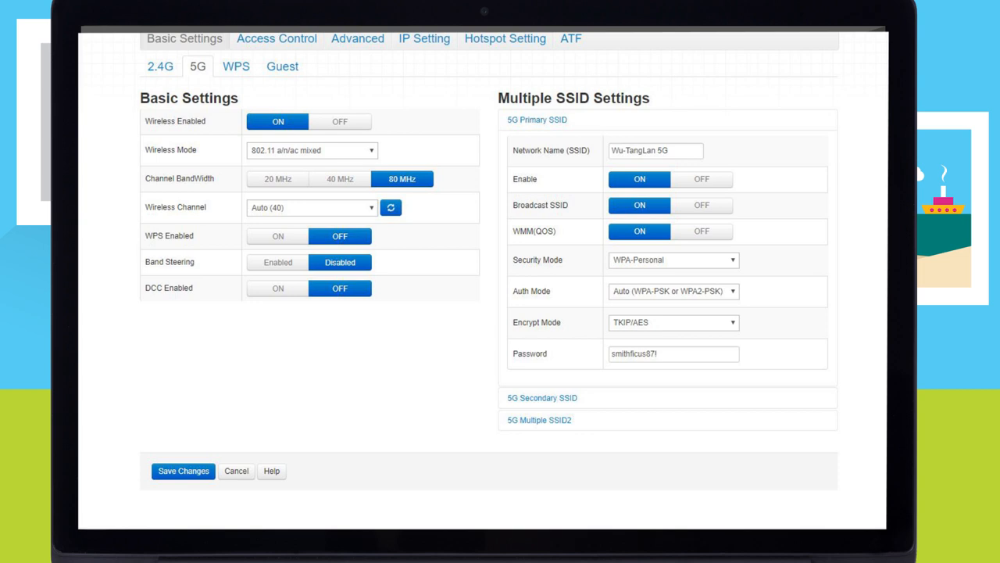
Save the updated 2.4G and 5G network names and passwords with Save Changes
left_click(183, 470)
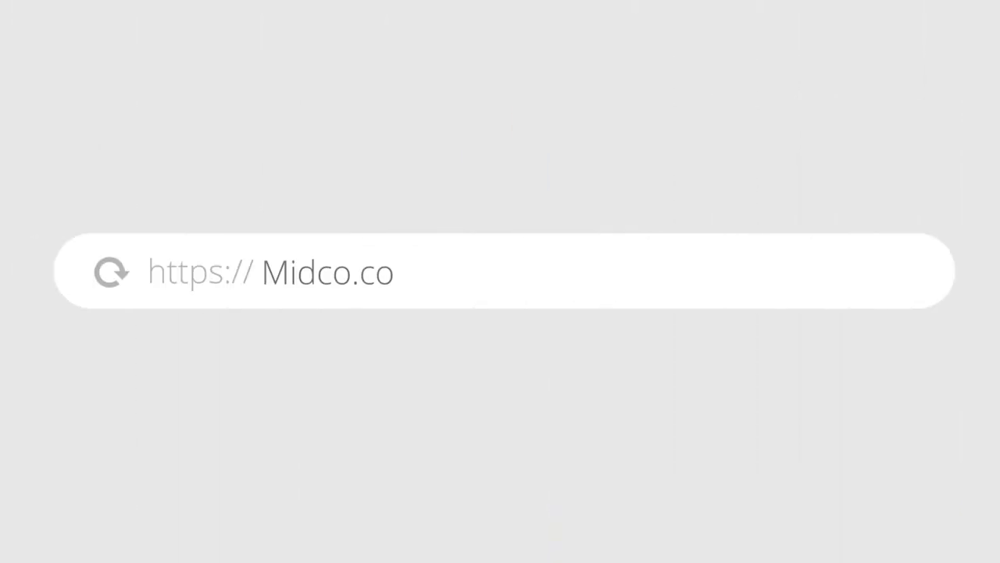
Enter Midco.com/WiFiSupport in the browser address bar
type("m/WiFiSuppo")
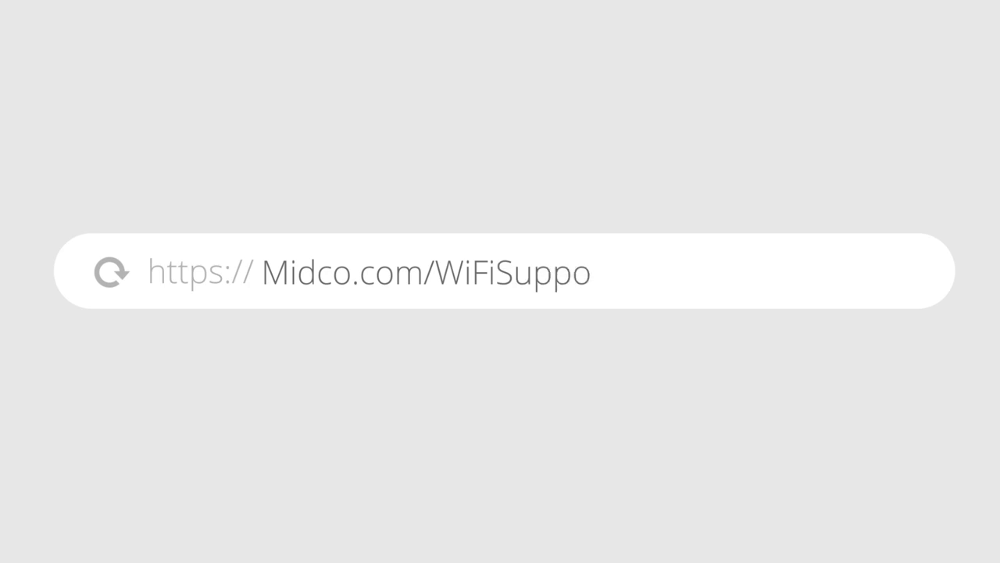
type("rt")
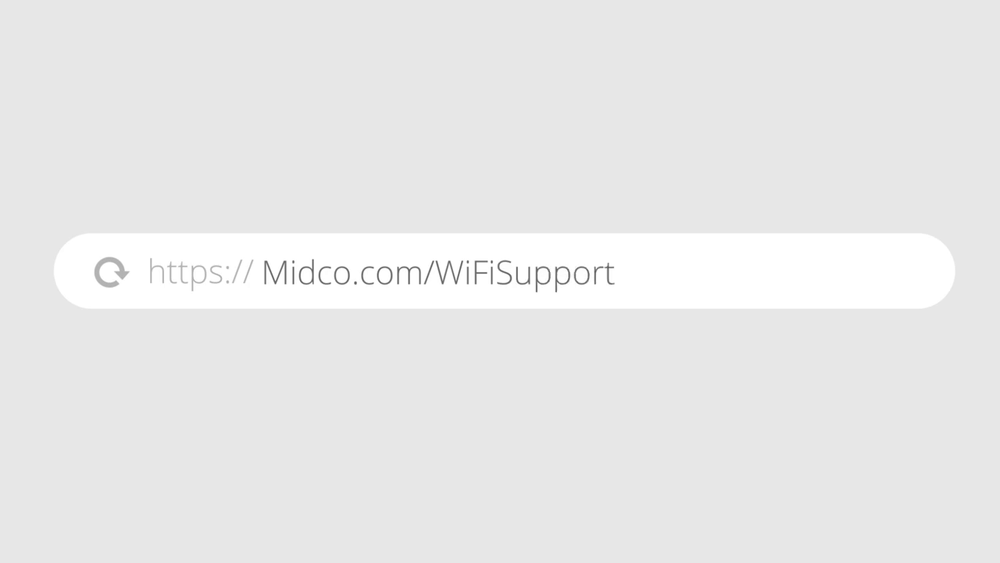